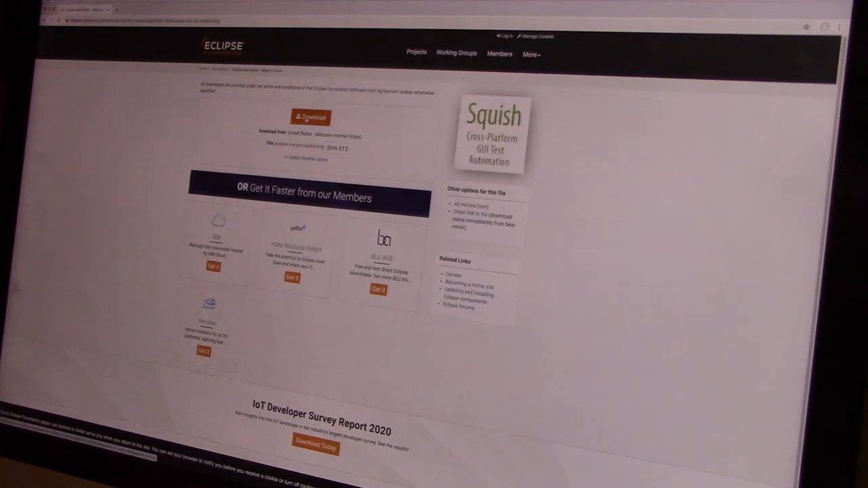
Start the Eclipse installer download from the website's orange Download button.
click(311, 117)
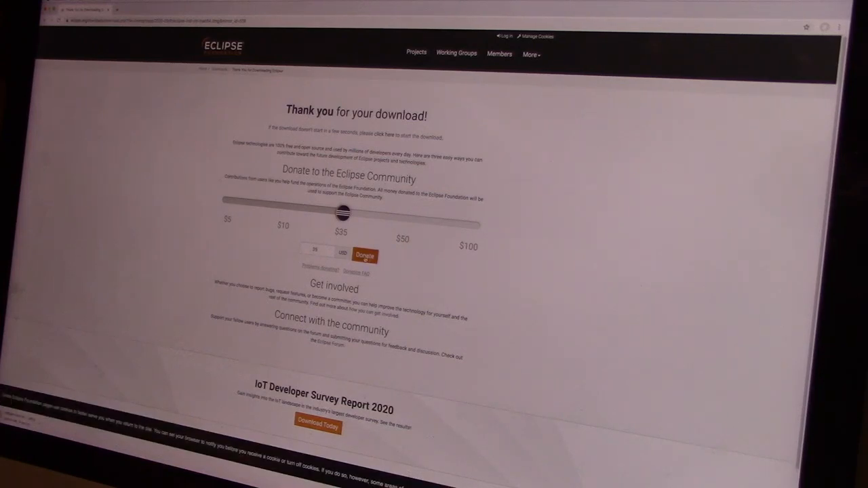
Run the downloaded Eclipse Installer and choose Eclipse IDE for Java Developers.
click(365, 255)
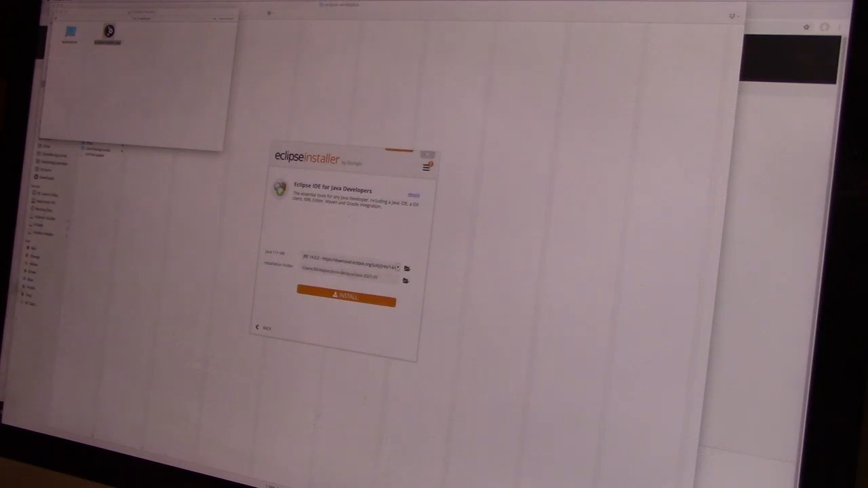
Install Eclipse IDE for Java Developers, accepting the license agreement.
click(346, 297)
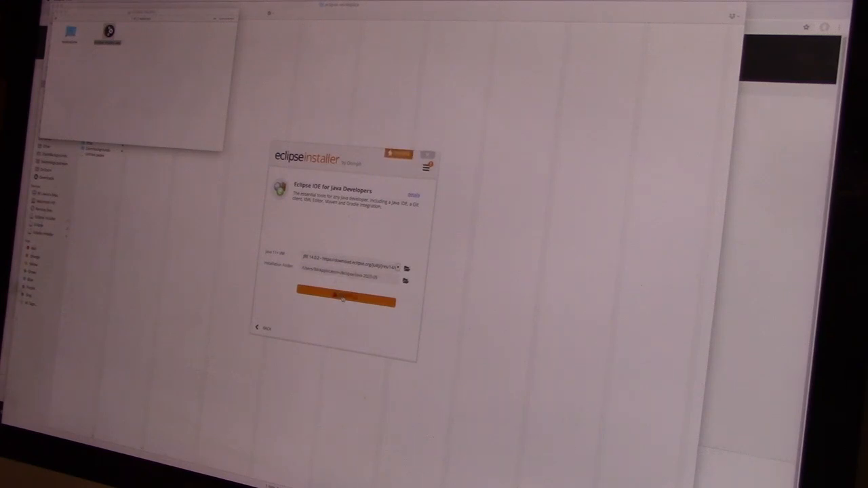
click(344, 301)
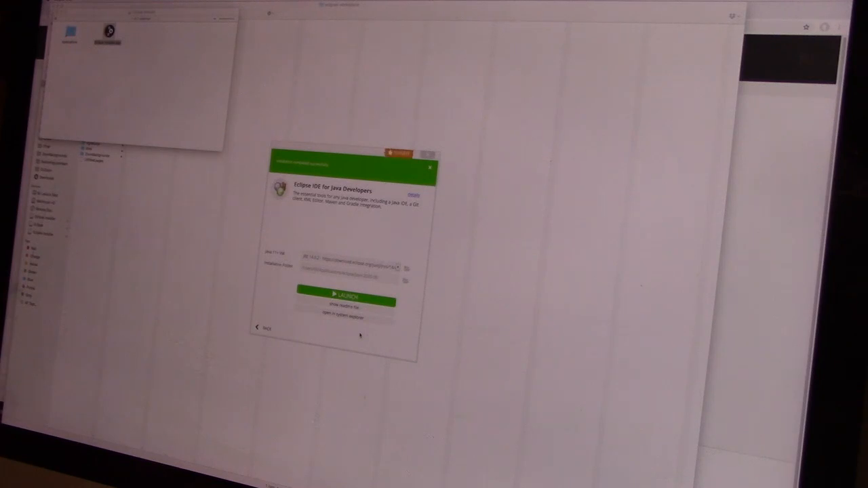
Launch the installed Eclipse IDE with the default workspace directory accepted.
click(346, 296)
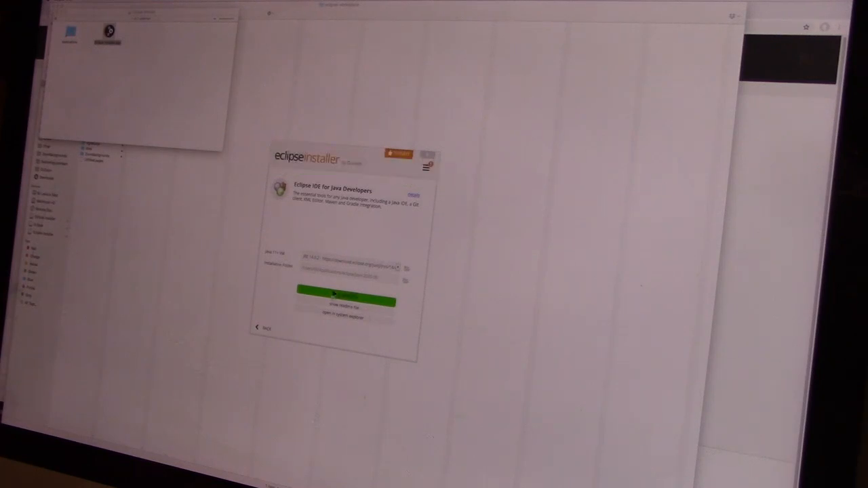
click(344, 295)
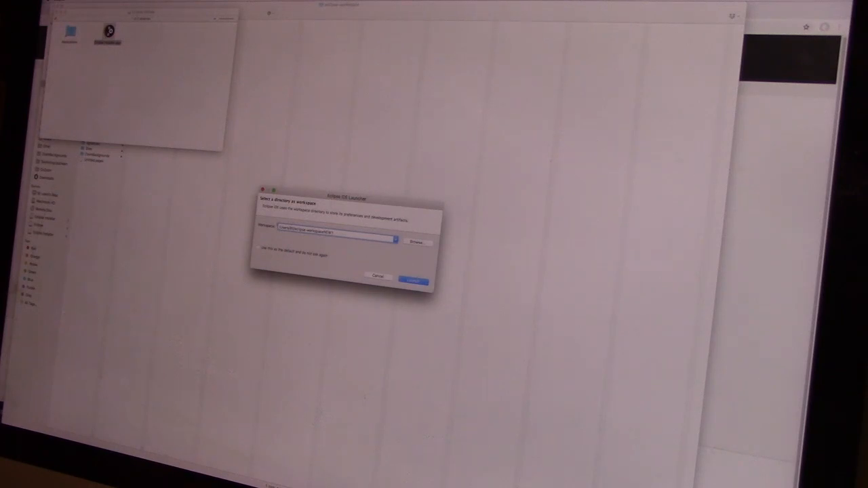
click(413, 280)
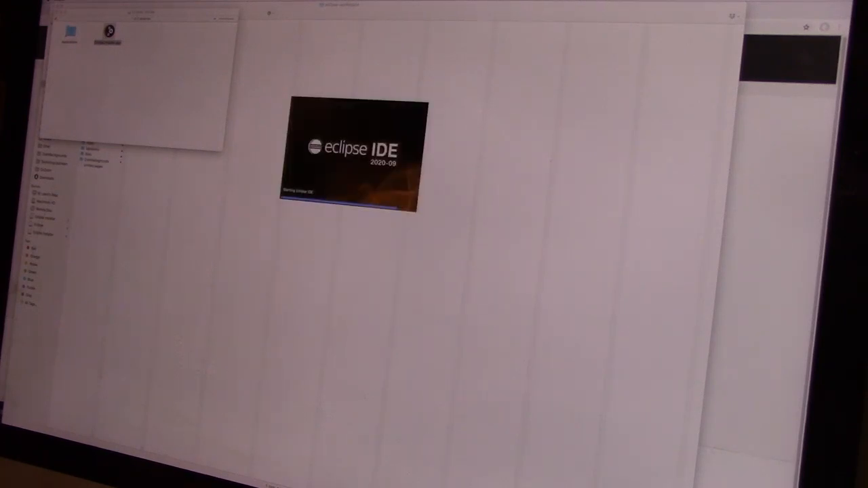